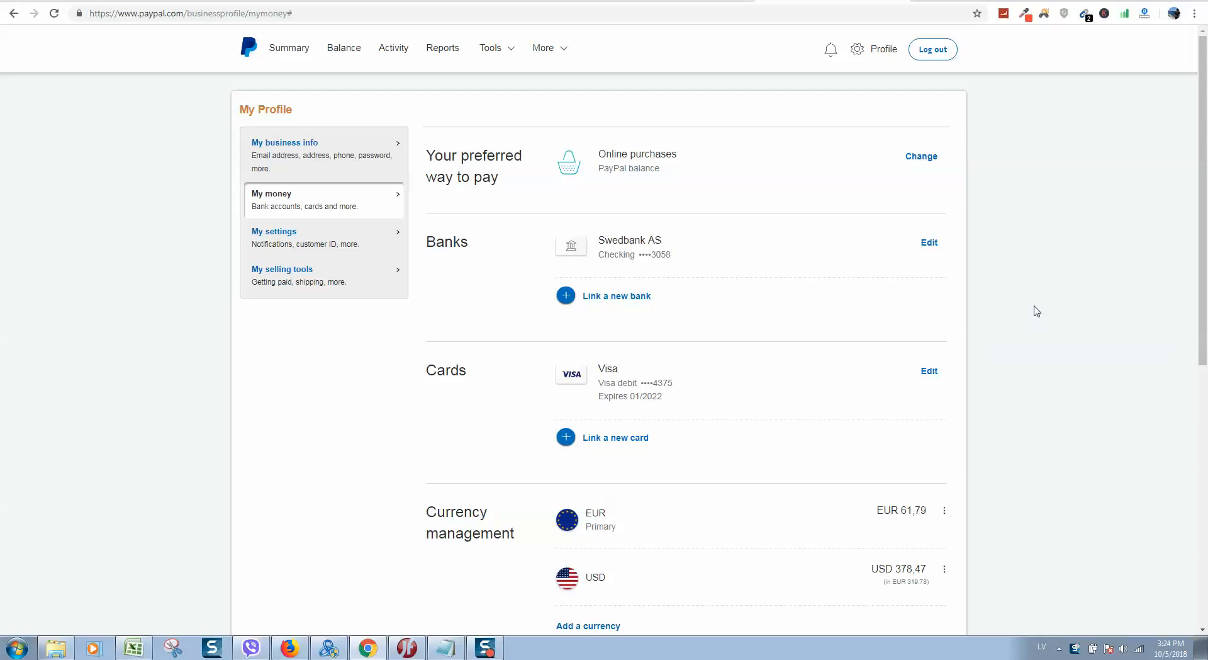
pyautogui.moveTo(1089, 270)
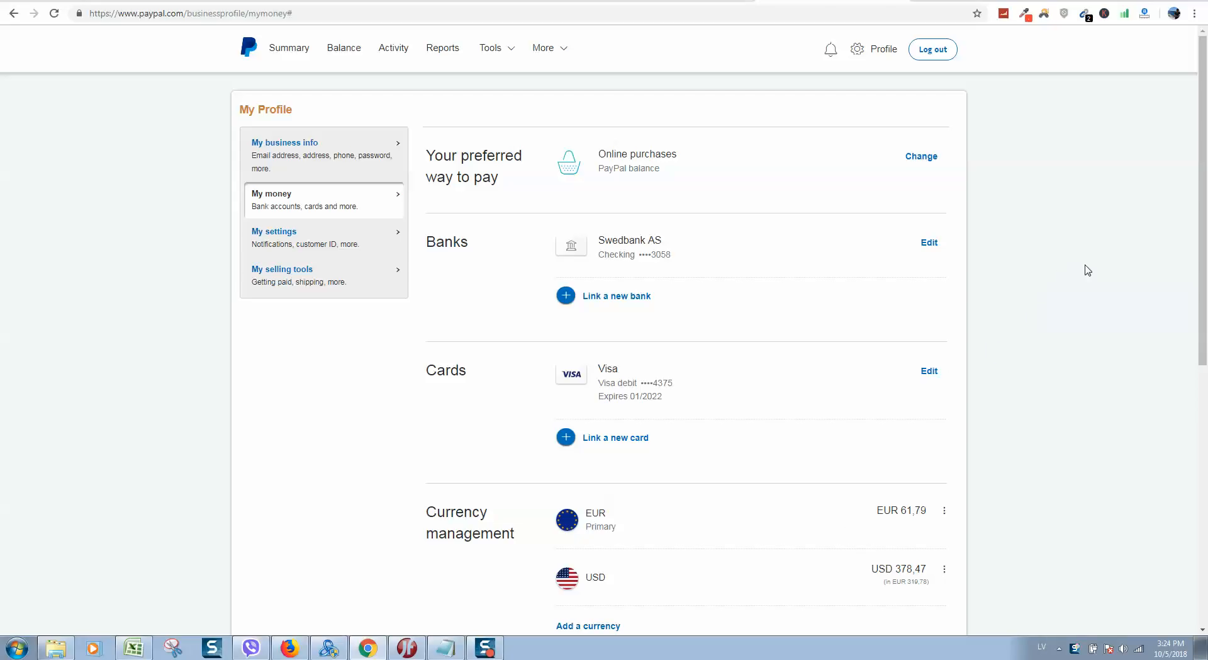
pyautogui.moveTo(805, 217)
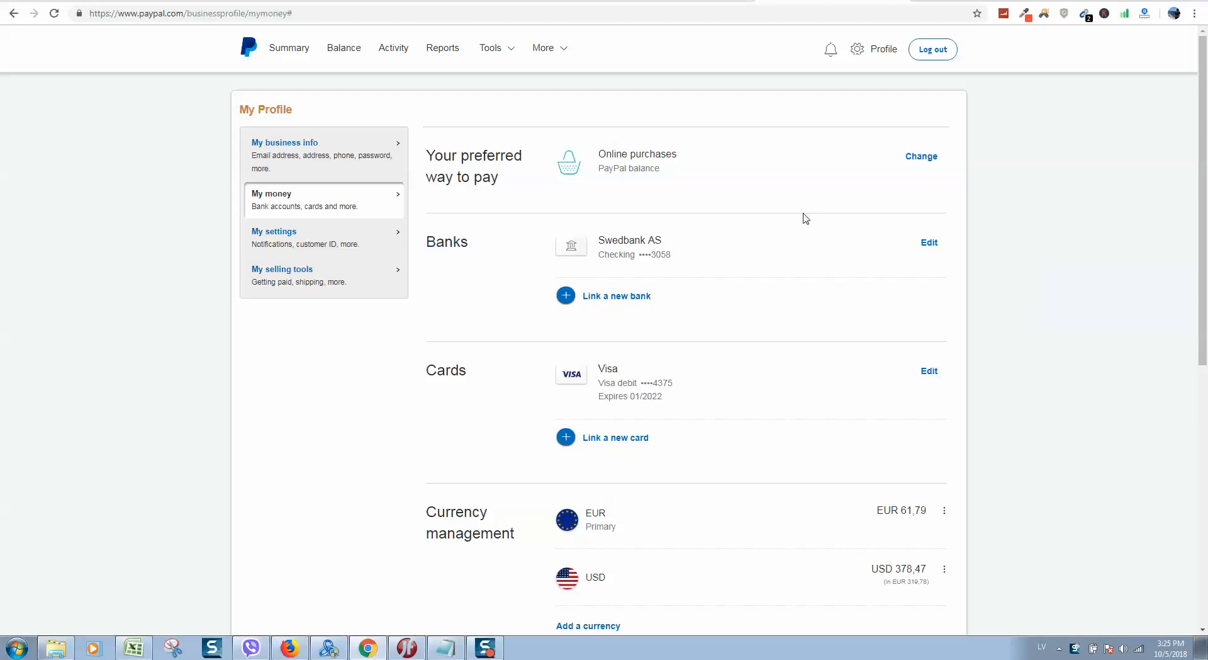
# Open the PayPal Summary dashboard with EUR 61,79 and USD 378,47 balances.
pyautogui.rightClick(288, 47)
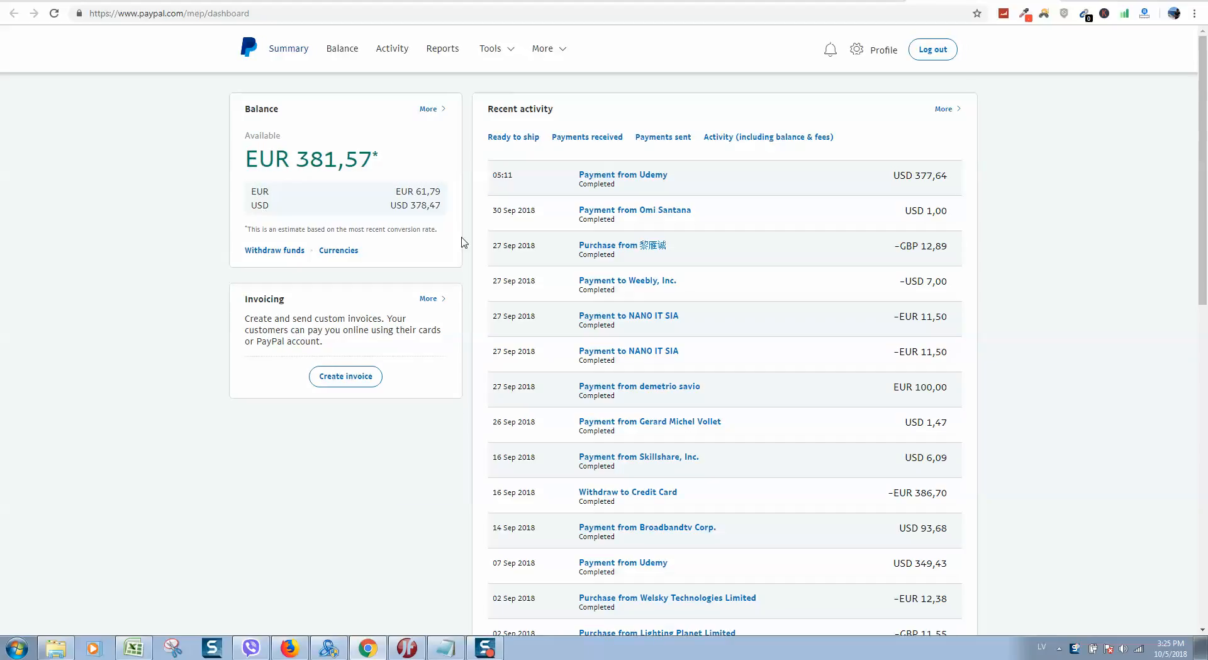
pyautogui.moveTo(401, 190)
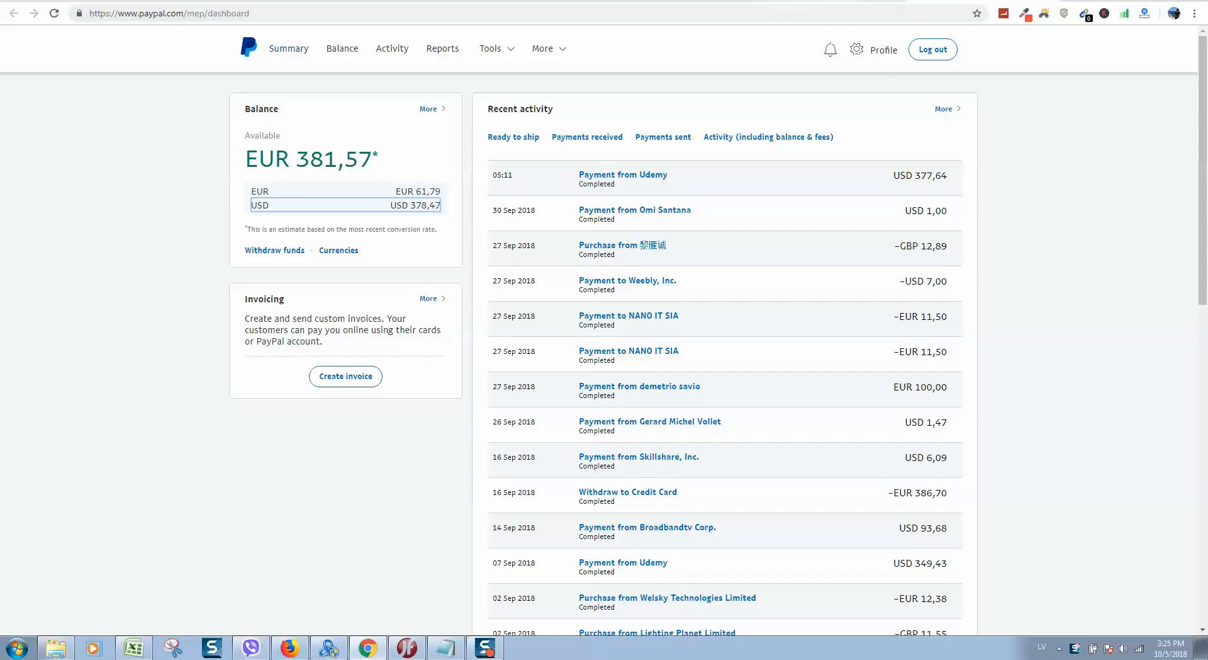
# Show the EUR balance's currency management actions in My money settings.
pyautogui.click(884, 49)
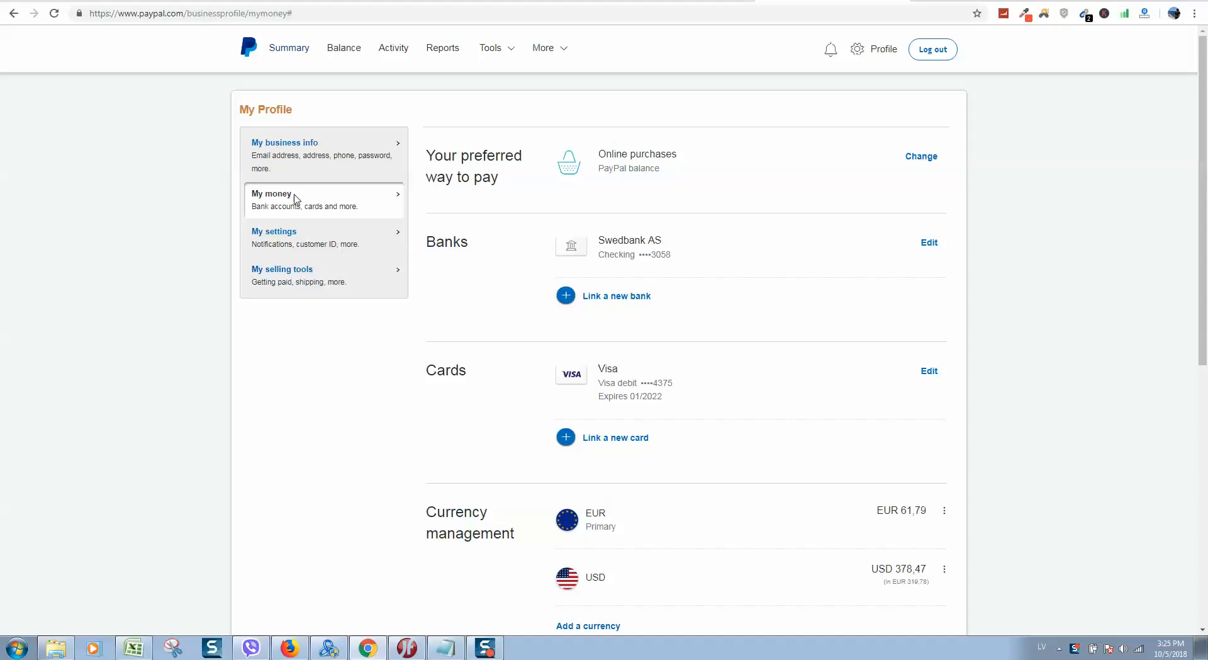
pyautogui.moveTo(497, 114)
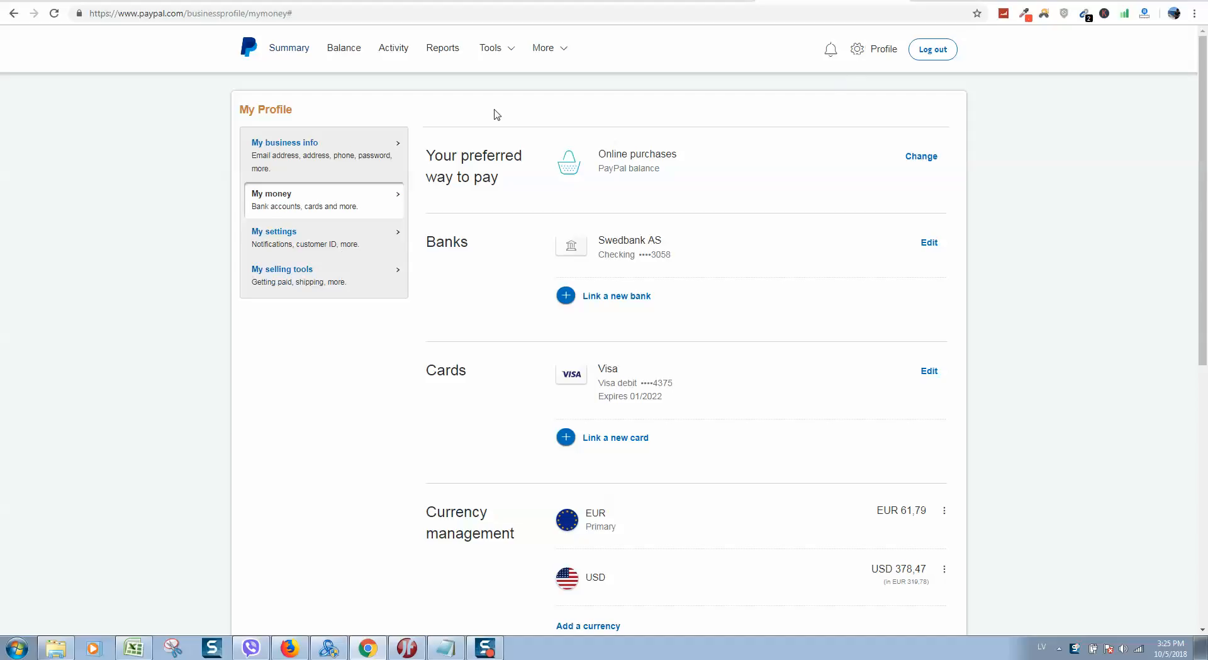
pyautogui.moveTo(288, 155)
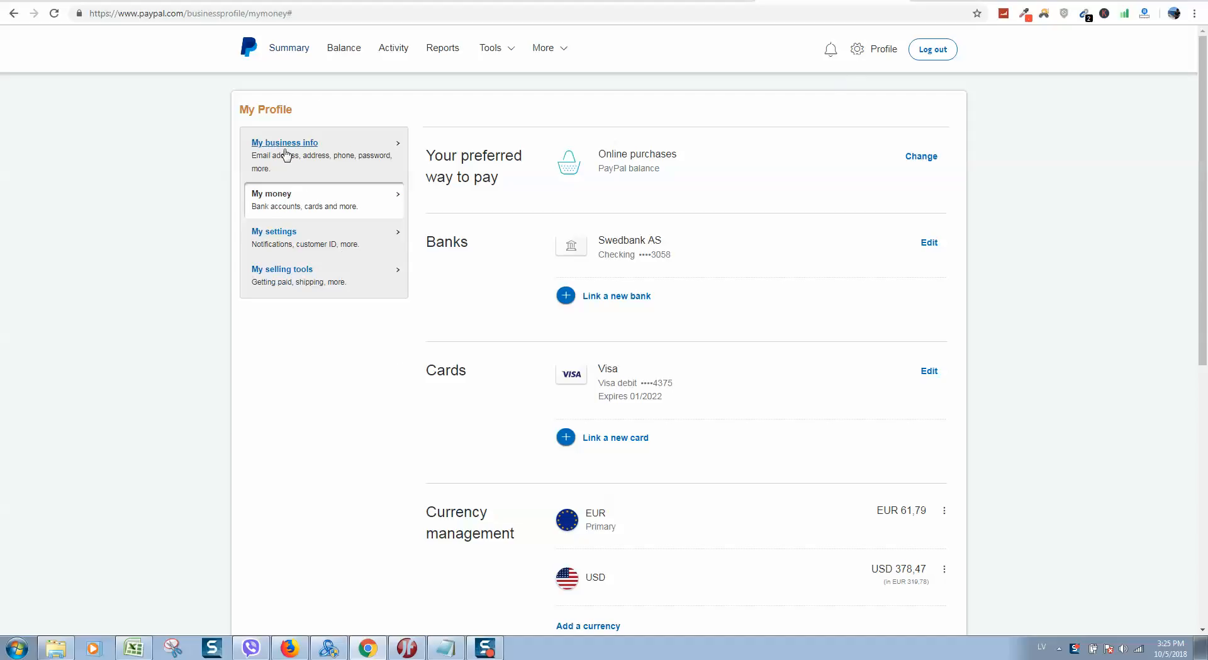
pyautogui.scroll(-3)
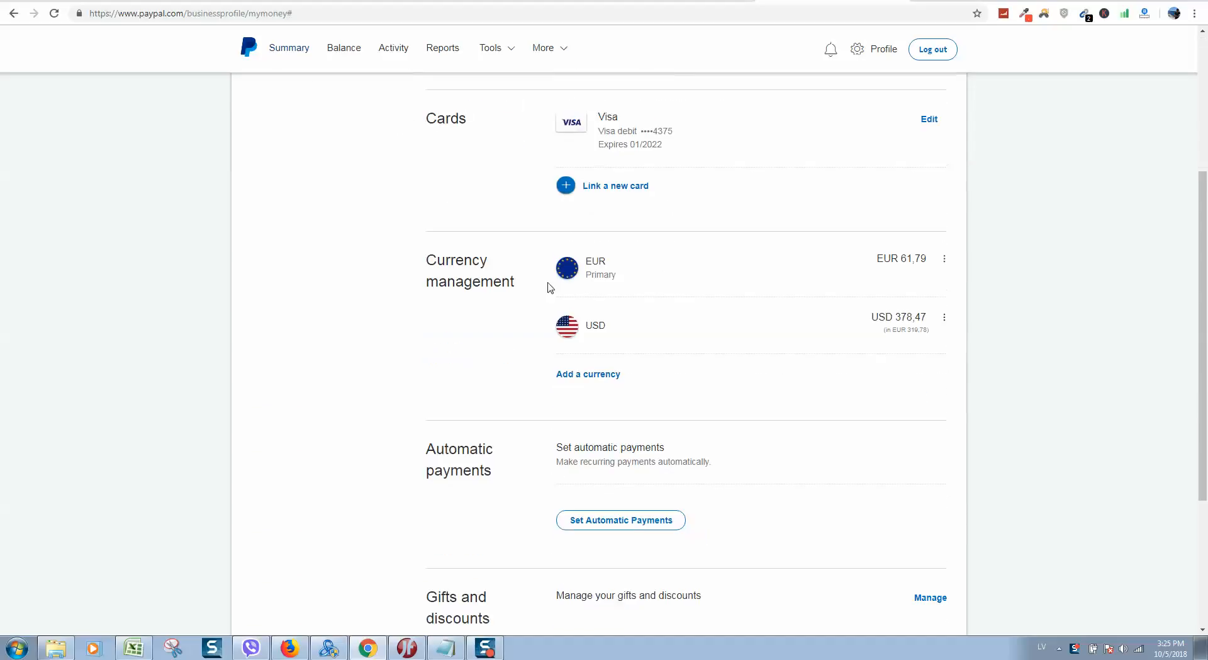
pyautogui.moveTo(545, 274)
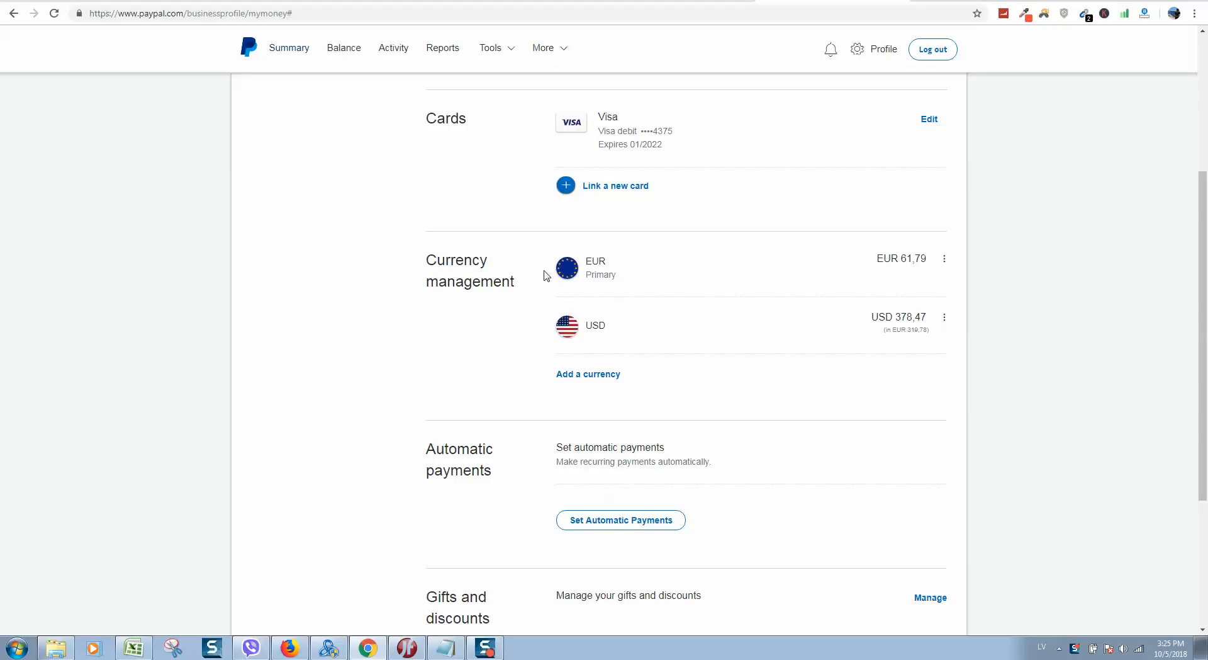
pyautogui.click(944, 258)
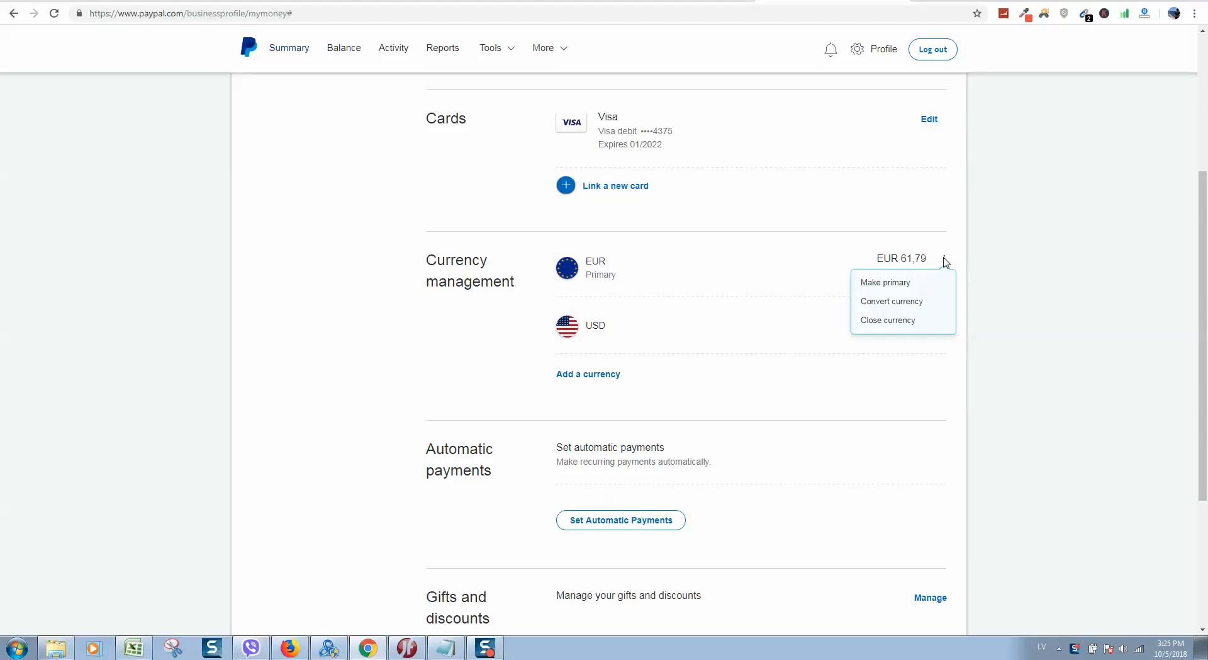
pyautogui.moveTo(903, 306)
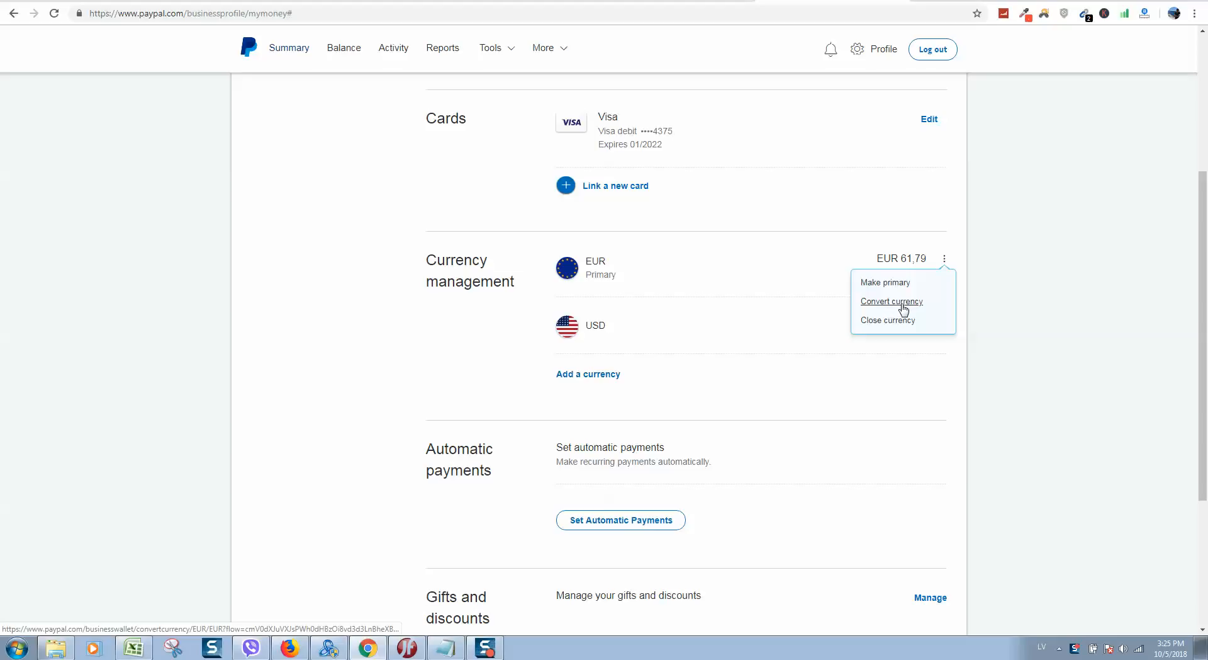
# Start converting 61,79 EUR to USD, previewing 69,06 USD at 1,1176.
pyautogui.click(891, 301)
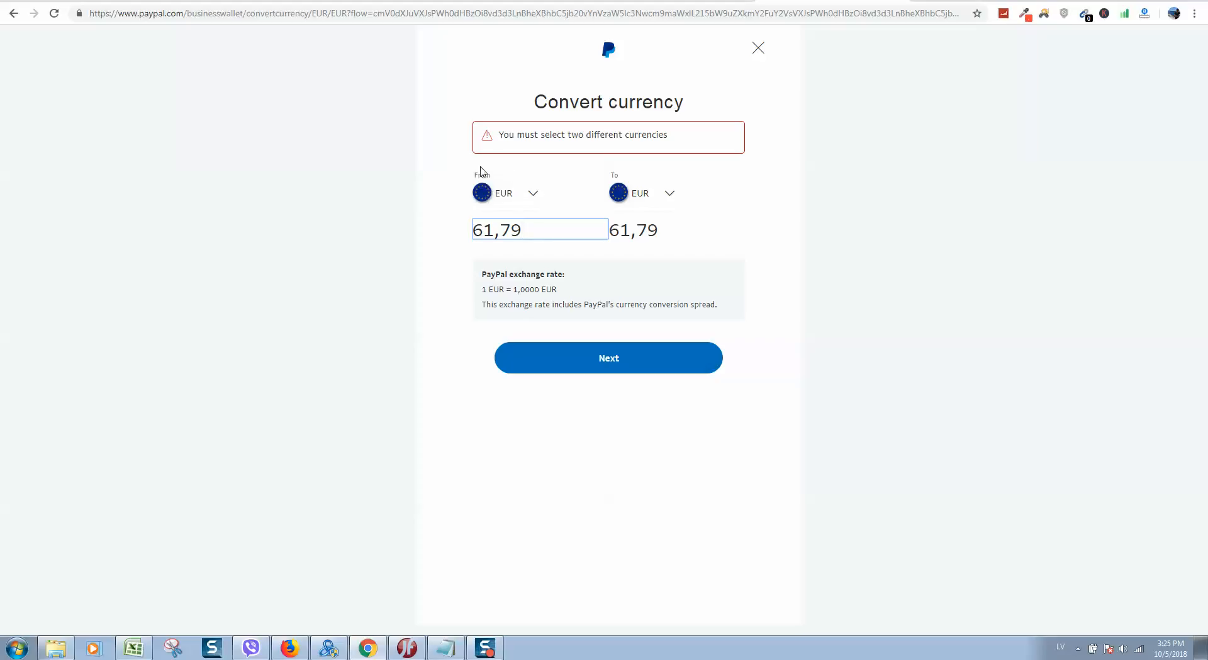
pyautogui.click(609, 357)
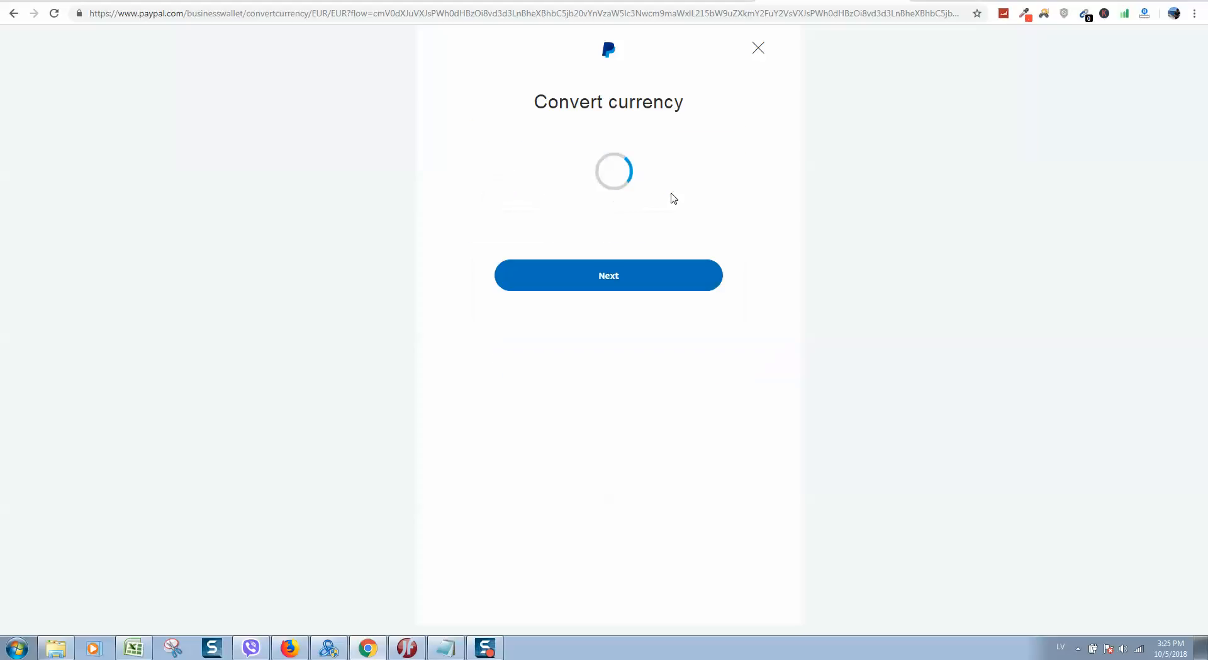
pyautogui.click(668, 193)
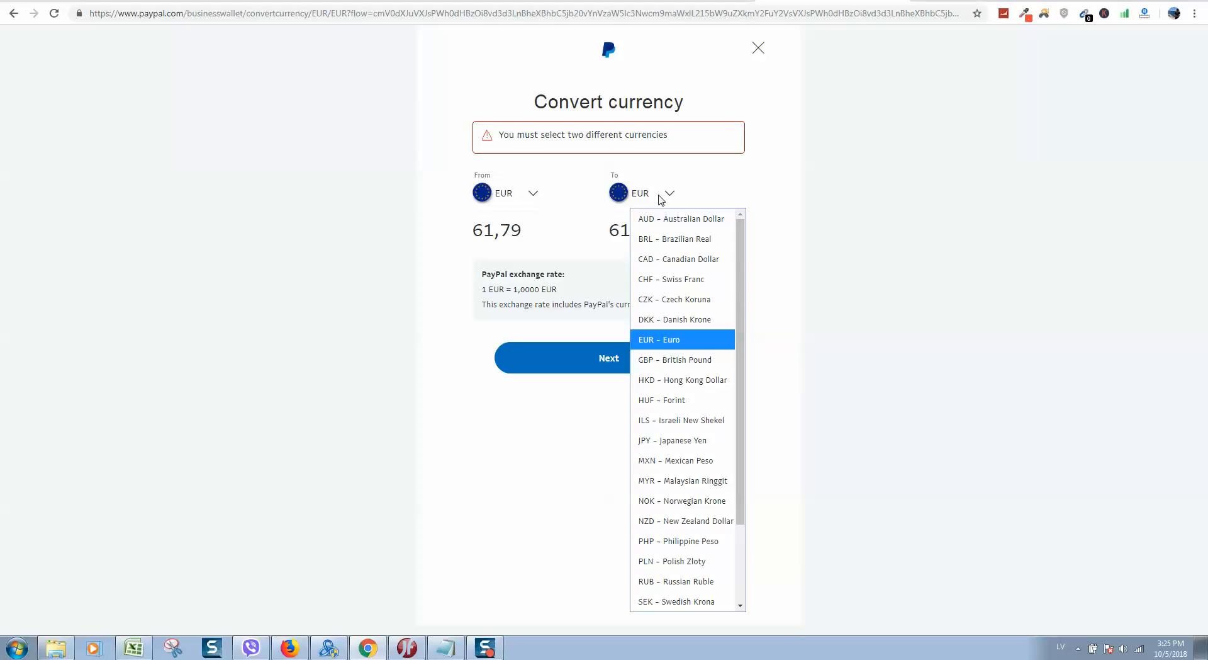
pyautogui.scroll(-3)
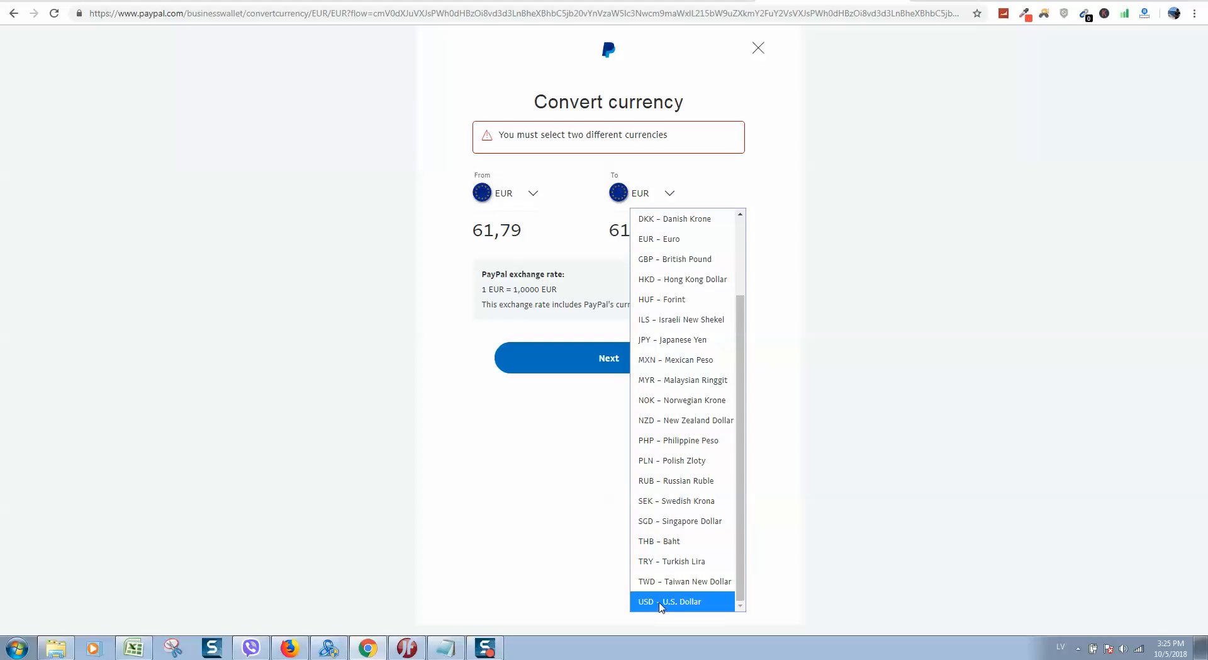
pyautogui.click(678, 601)
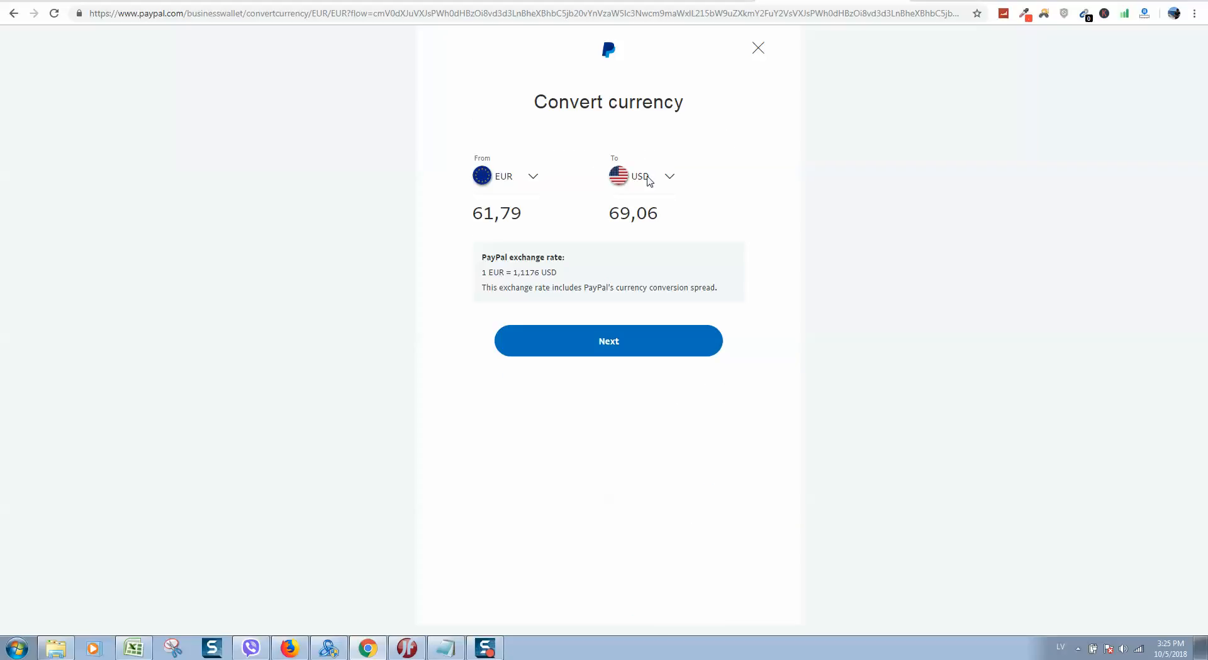
pyautogui.moveTo(471, 165)
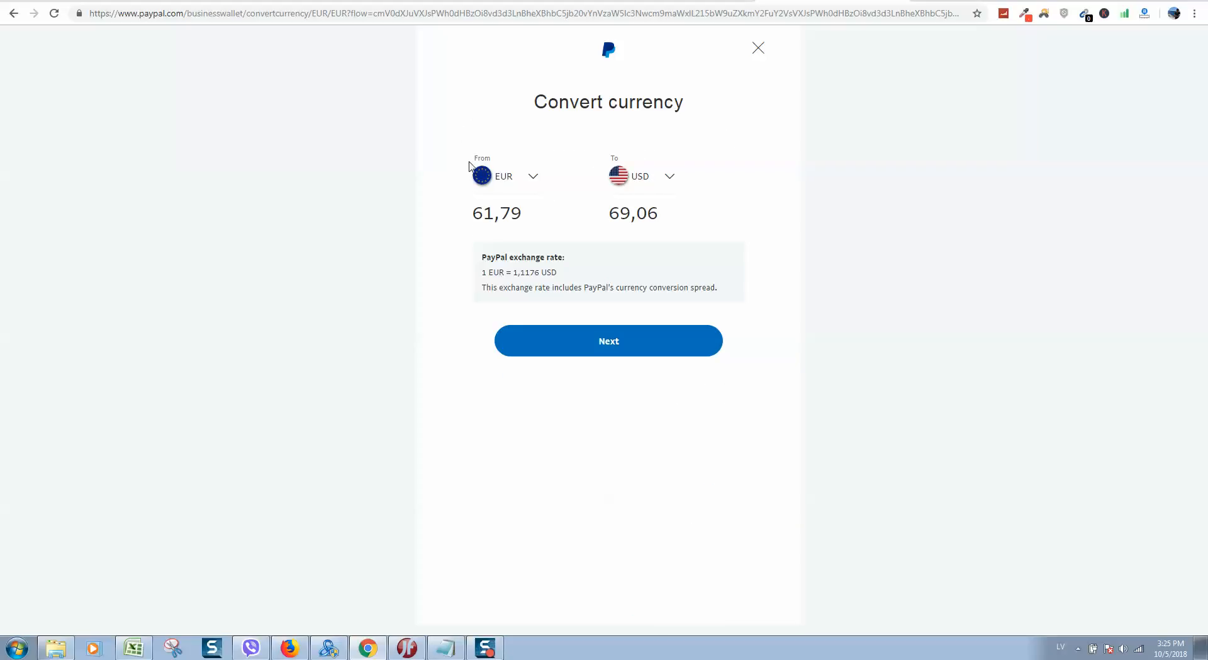
pyautogui.moveTo(551, 211)
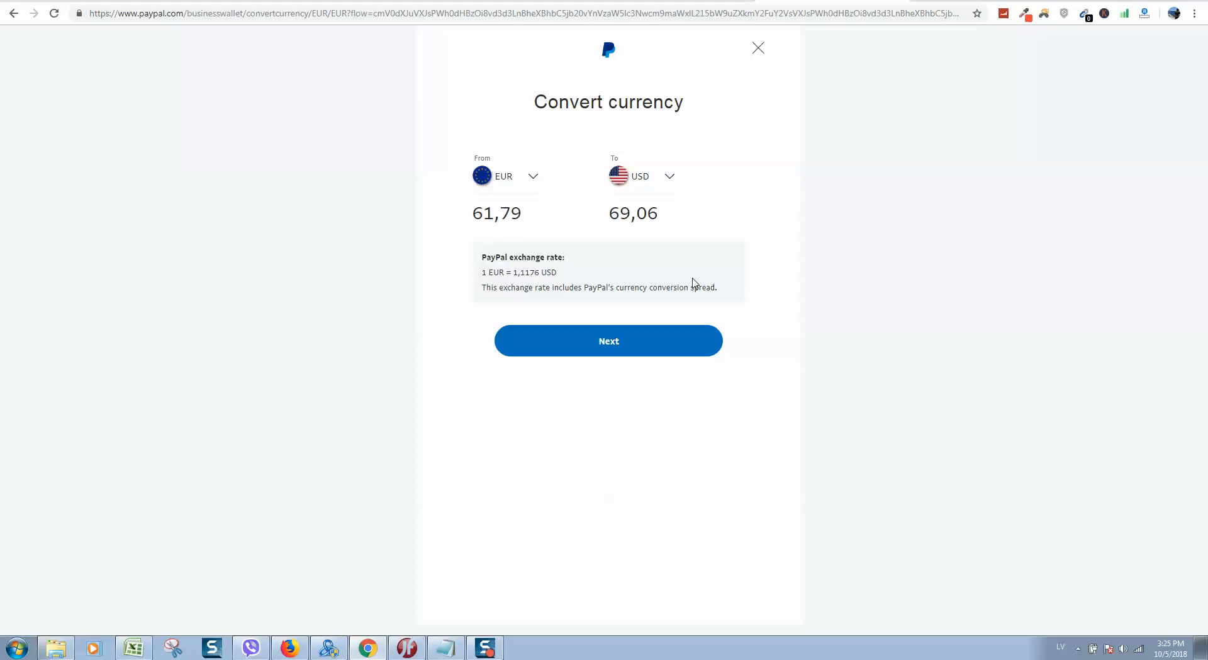
pyautogui.moveTo(516, 182)
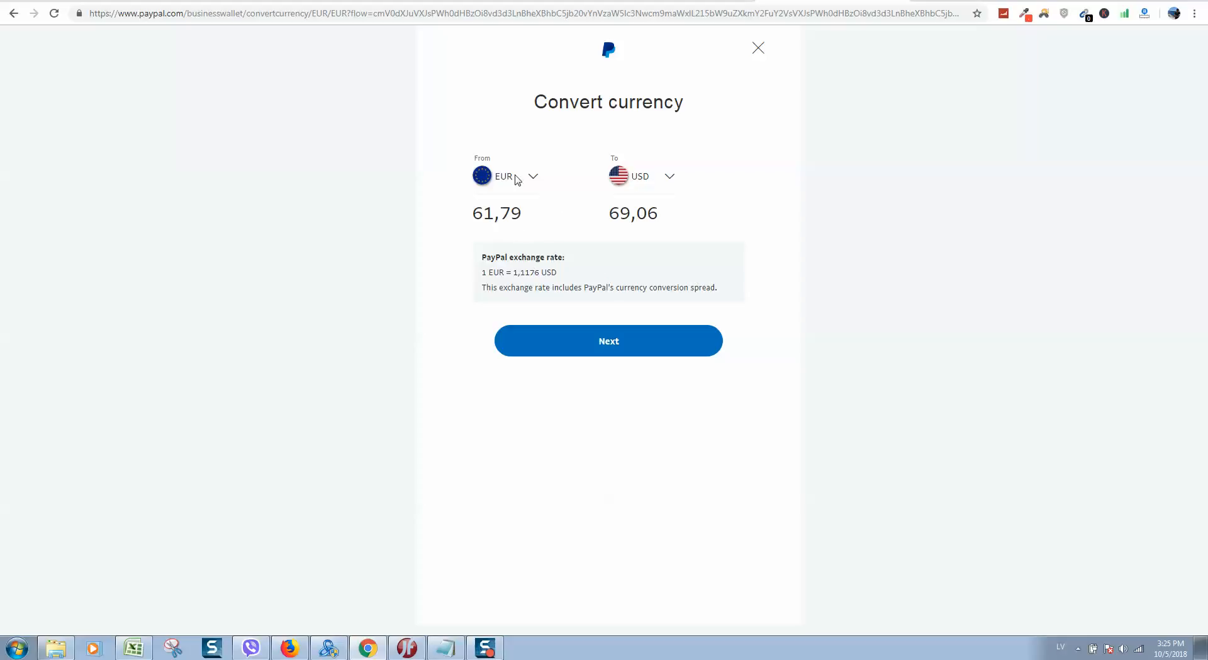
pyautogui.moveTo(490, 245)
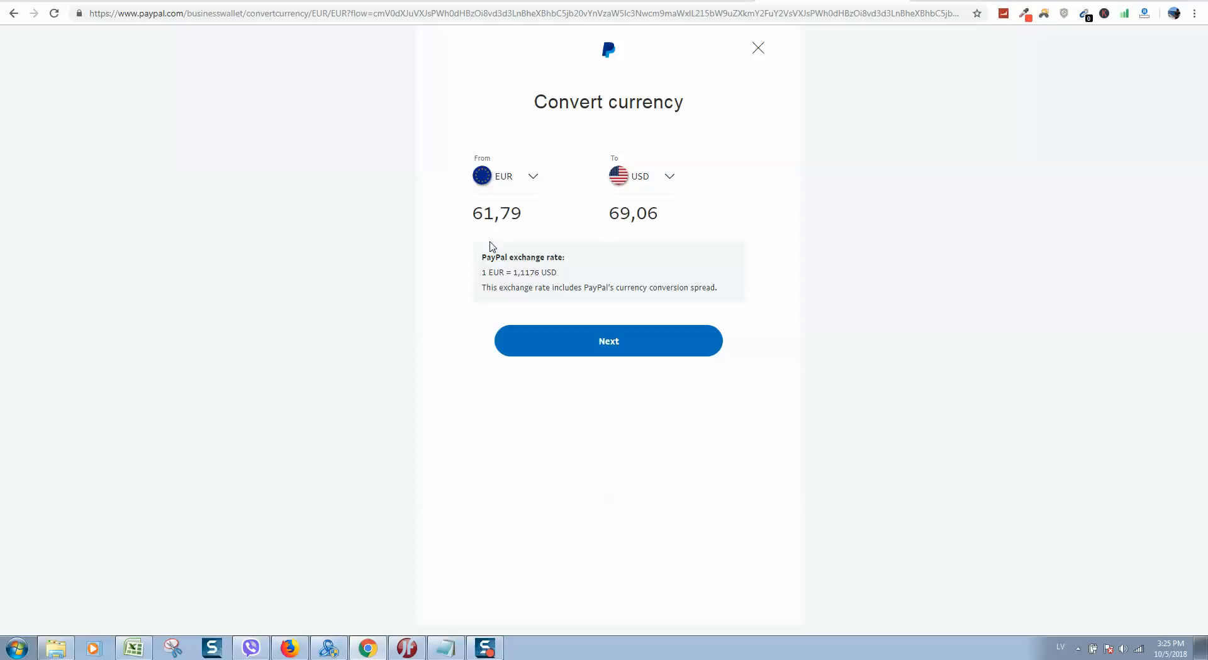
pyautogui.moveTo(534, 385)
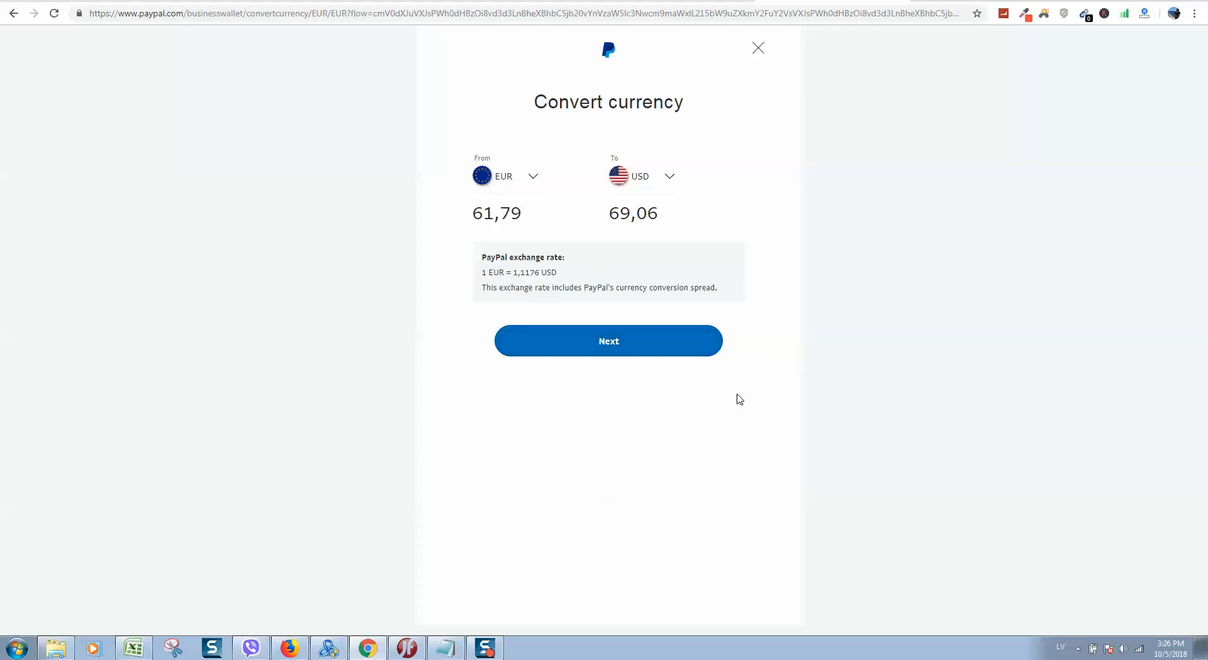
# Review and confirm the conversion of 61,79 EUR into 69,06 USD.
pyautogui.click(609, 341)
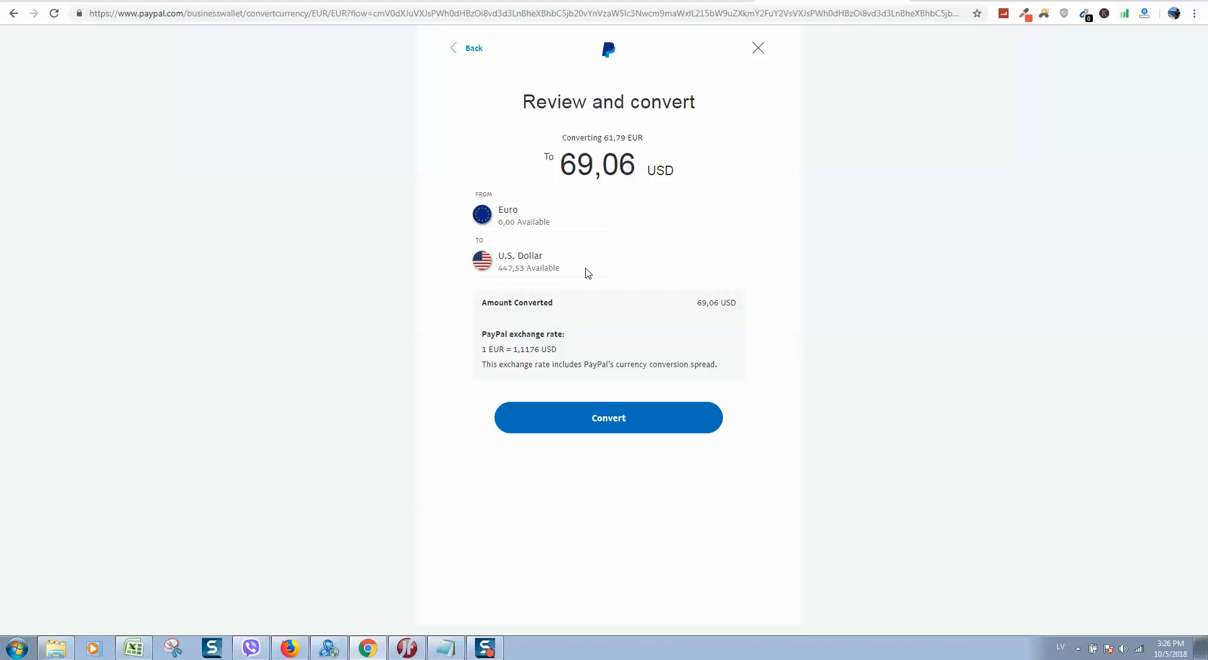
pyautogui.moveTo(541, 143)
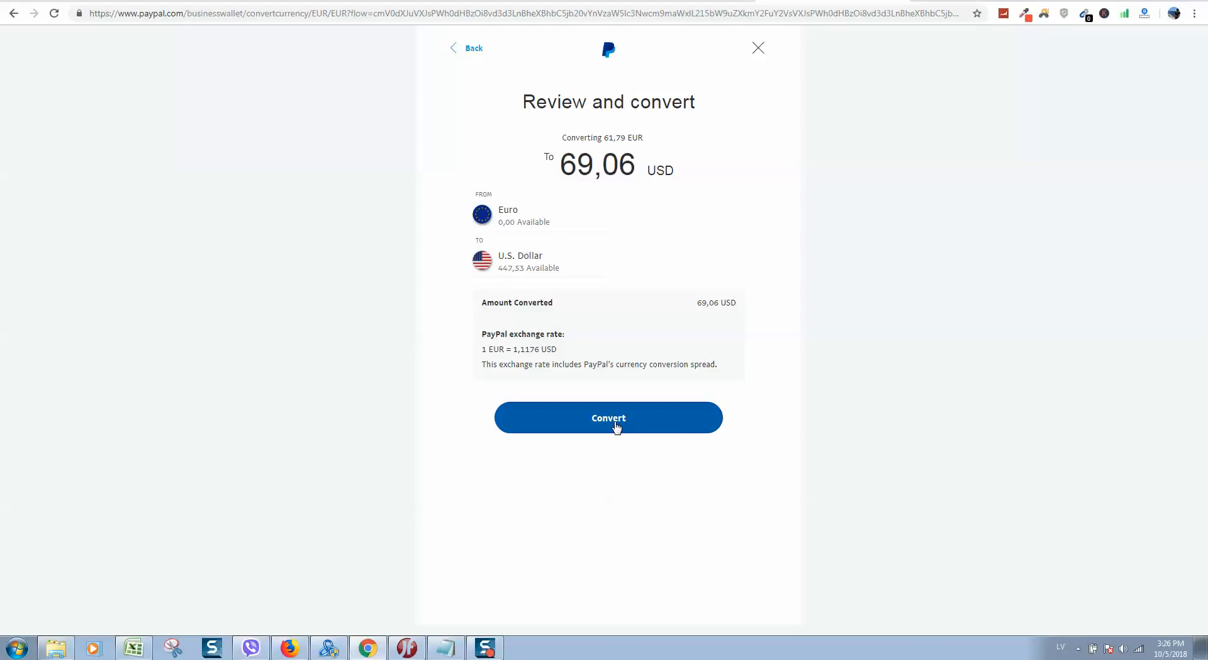
pyautogui.click(609, 417)
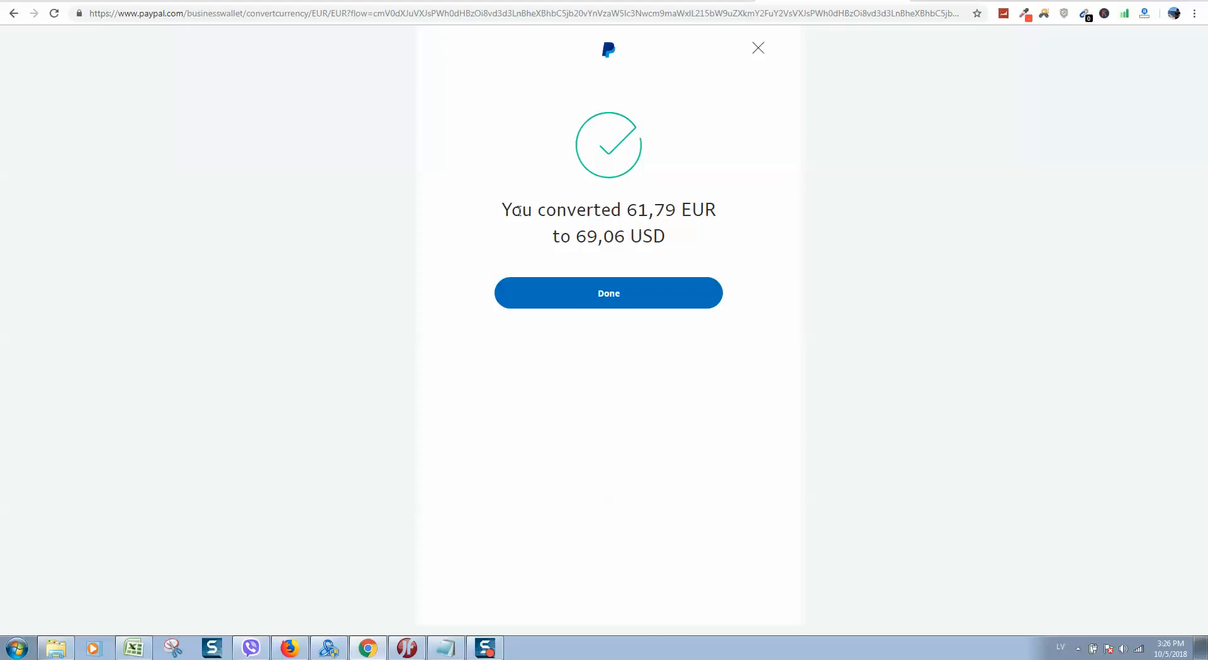
pyautogui.click(609, 293)
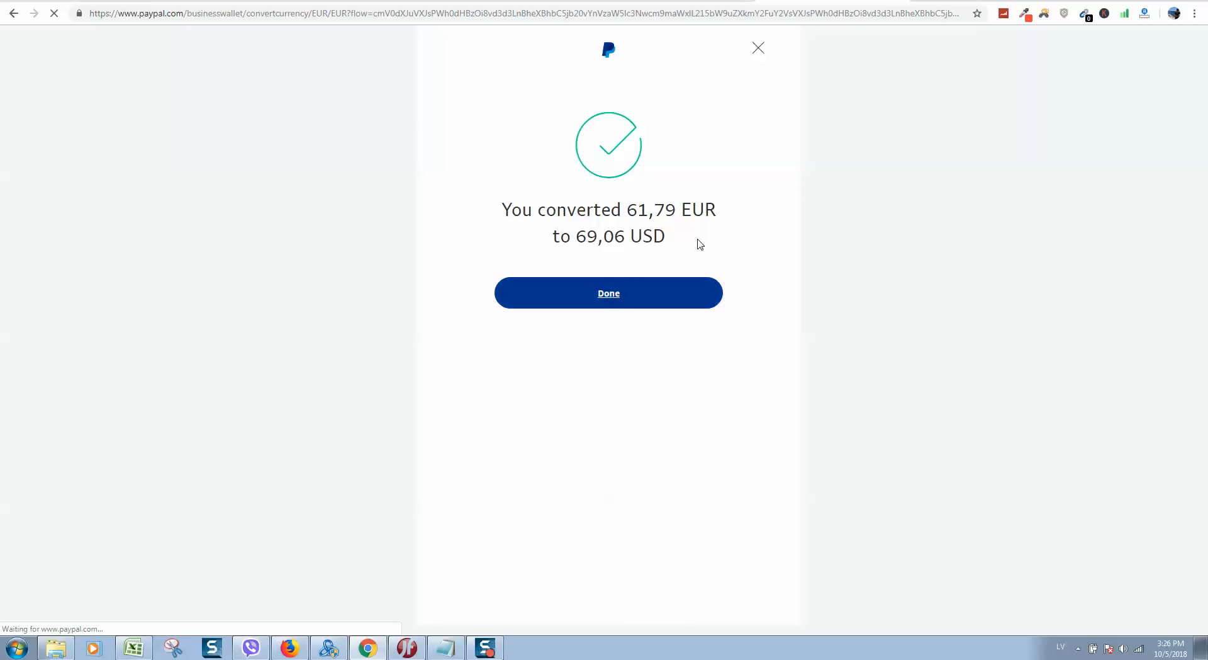
# Return to the dashboard showing EUR 0,00 and USD 447,53.
pyautogui.click(609, 292)
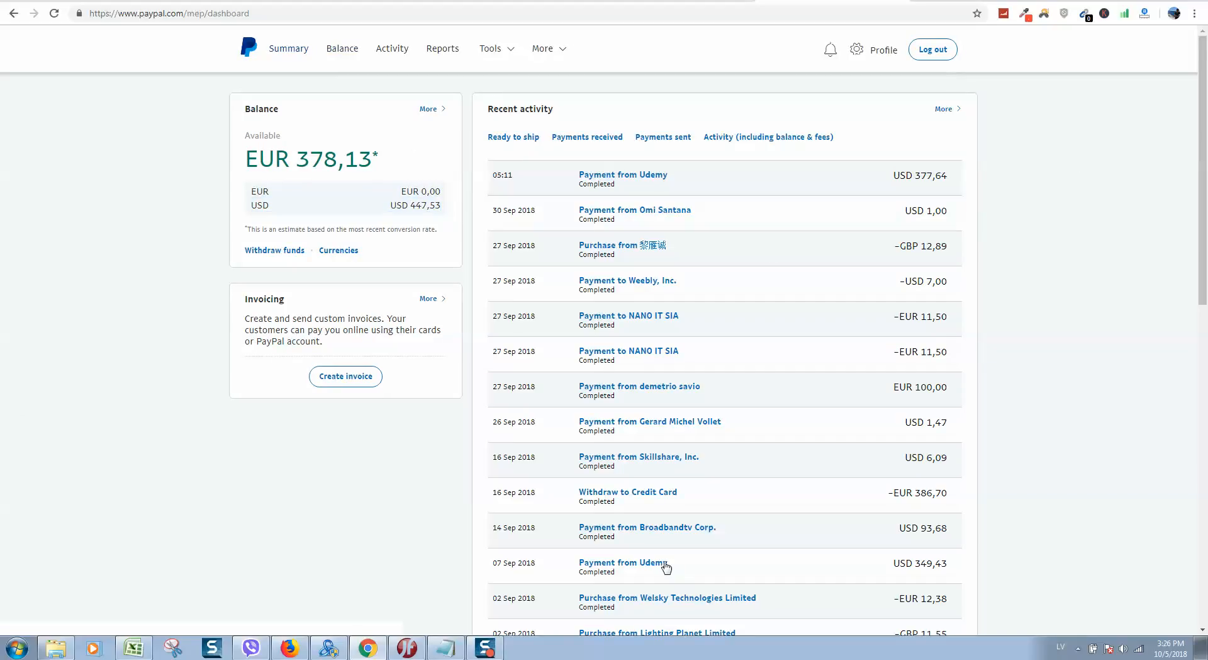
pyautogui.moveTo(405, 509)
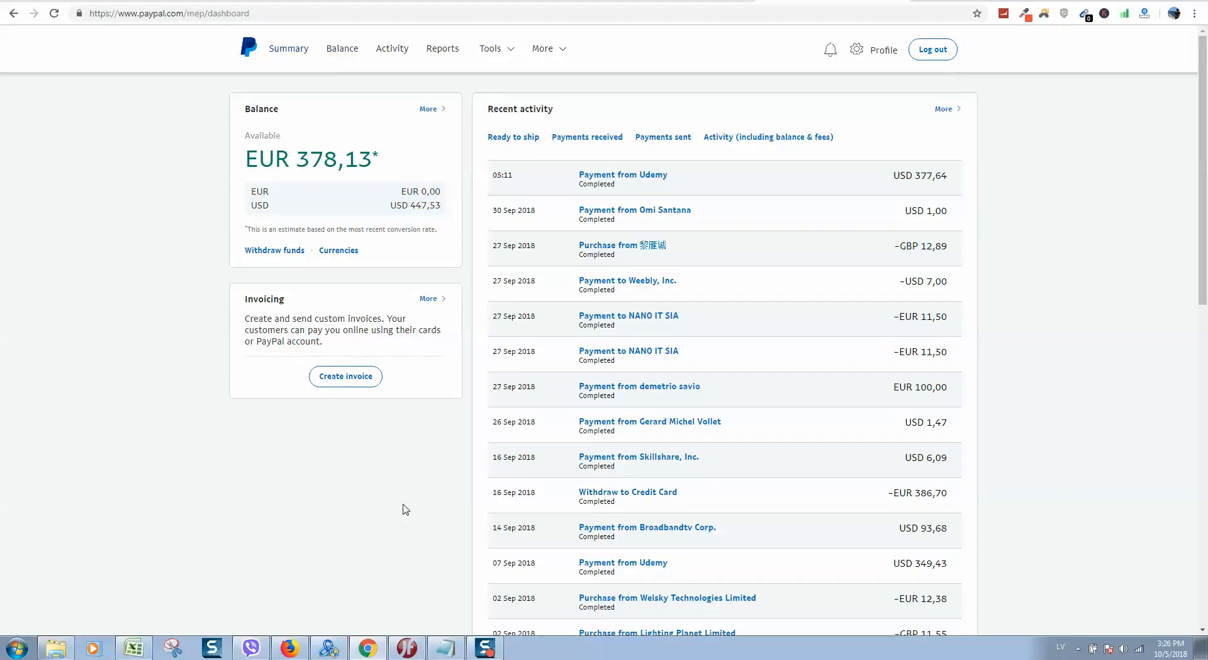